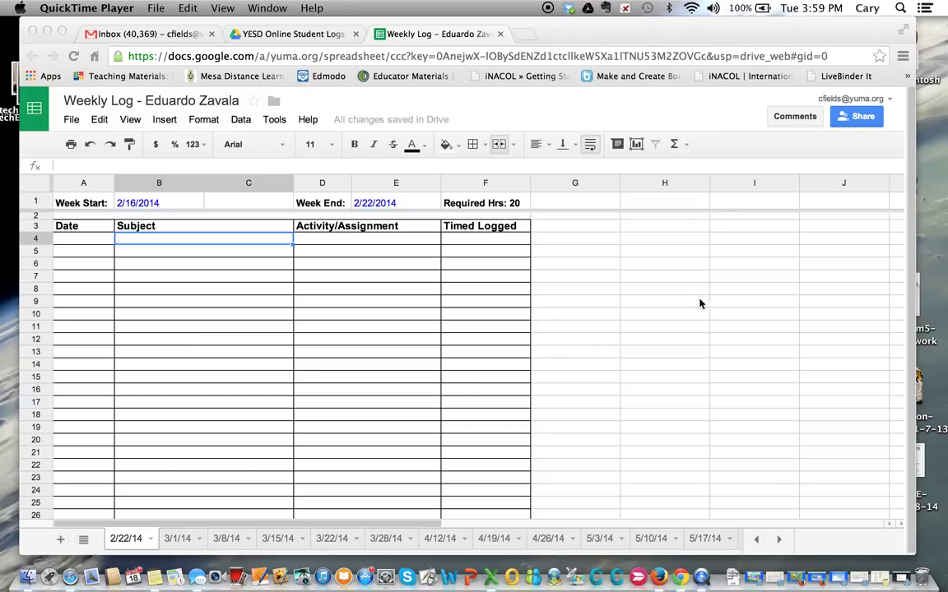
pyautogui.moveTo(666, 183)
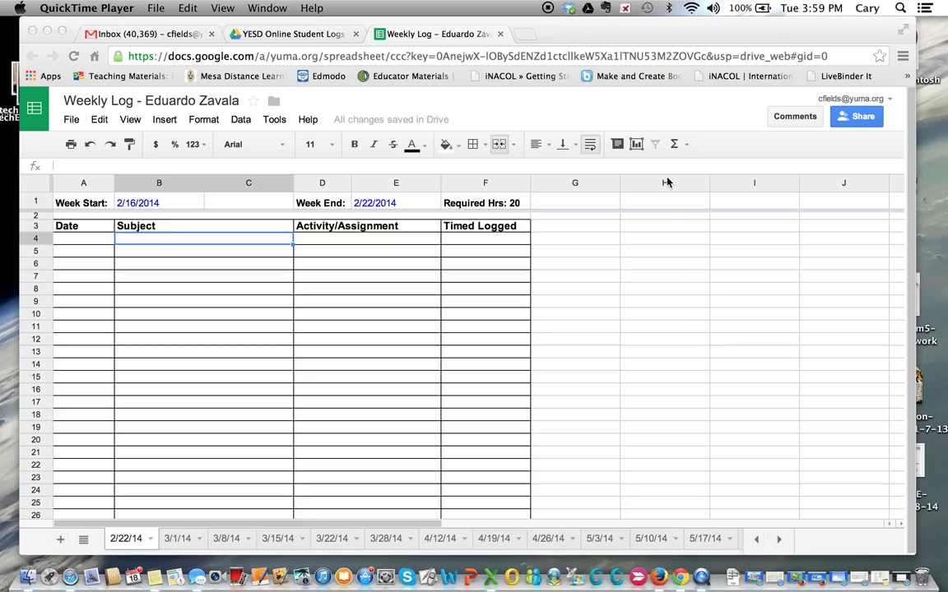
pyautogui.moveTo(674, 32)
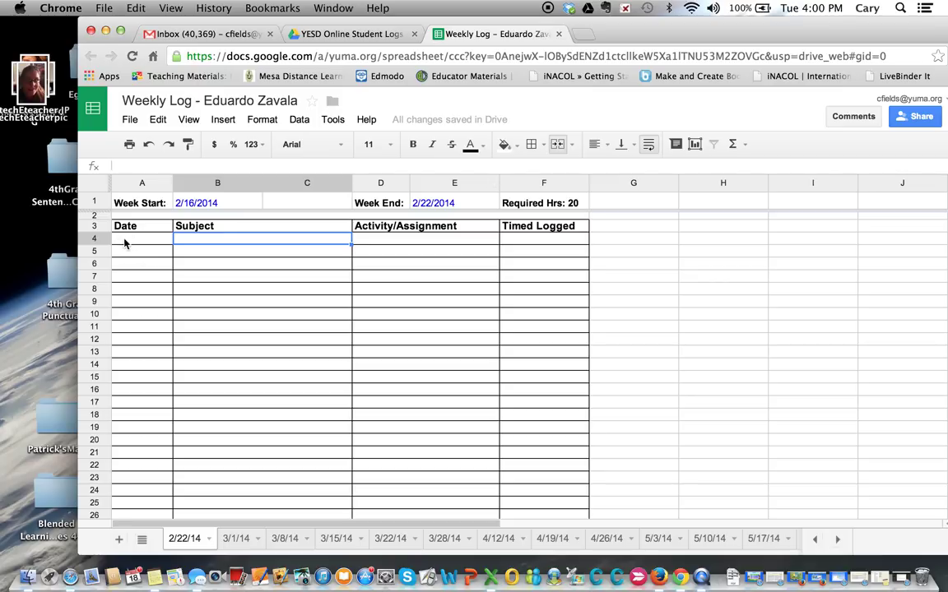
pyautogui.moveTo(135, 246)
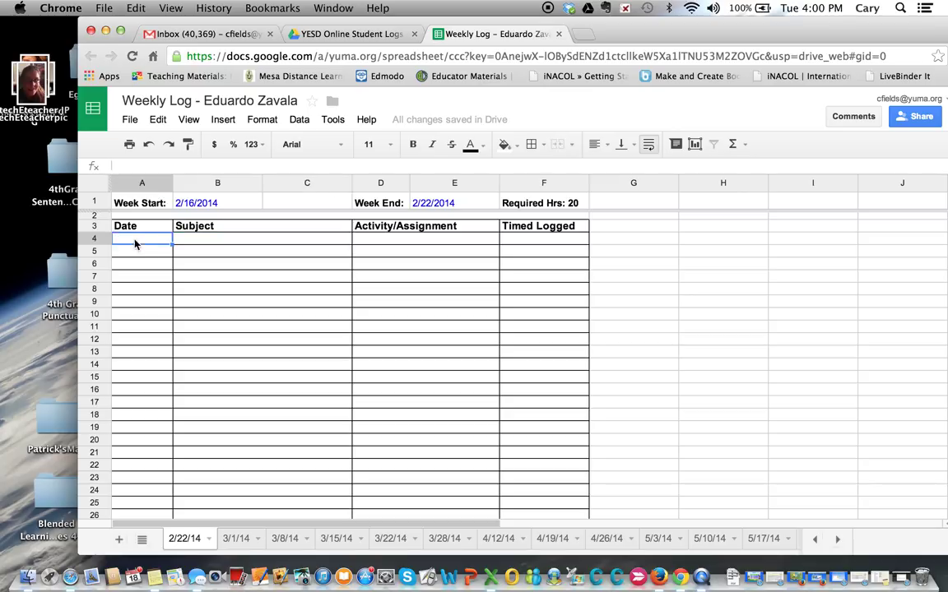
pyautogui.moveTo(198, 247)
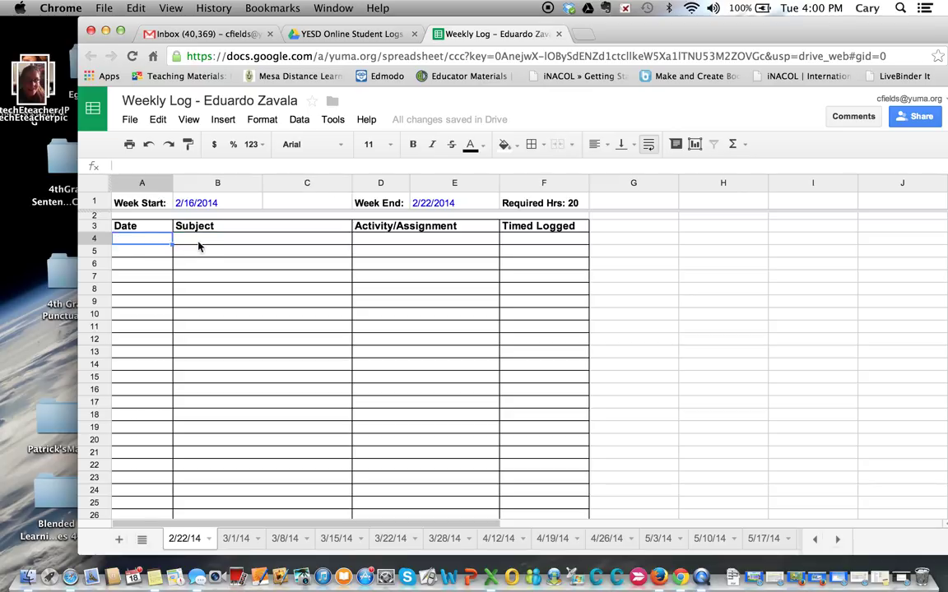
pyautogui.moveTo(246, 245)
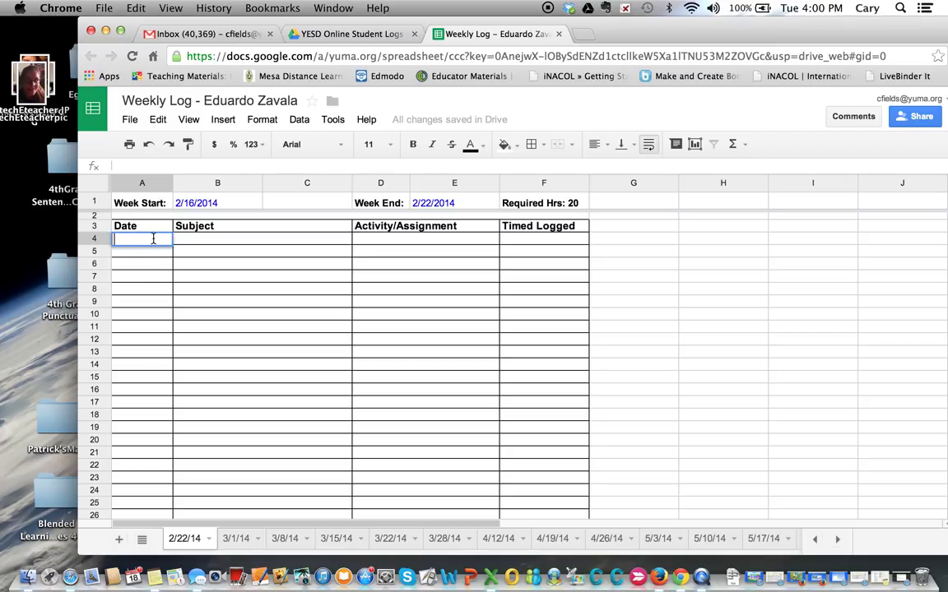
# - Enter 2-18-14 in the first Date cell so it reads 2/18/2014
pyautogui.write('2')
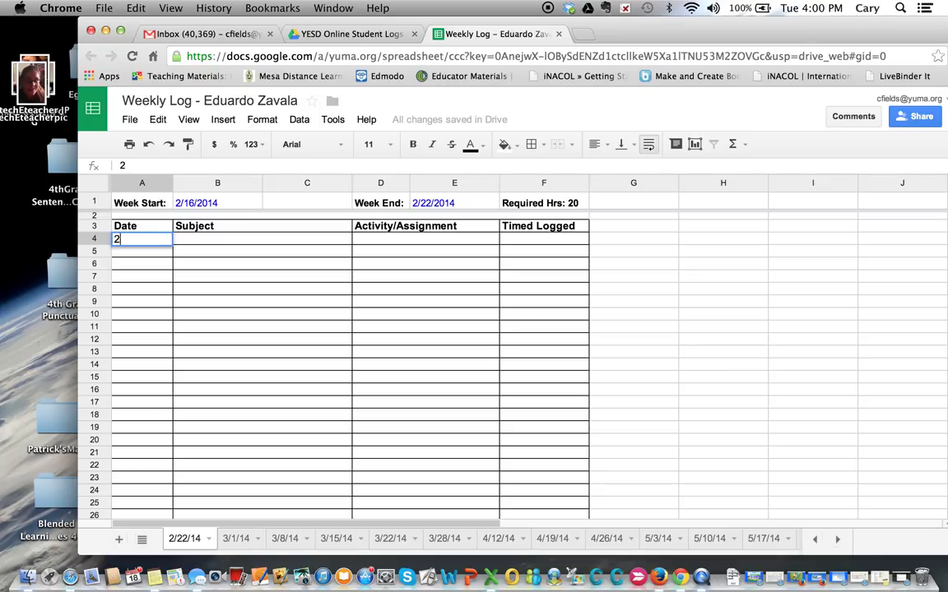
pyautogui.write('-18')
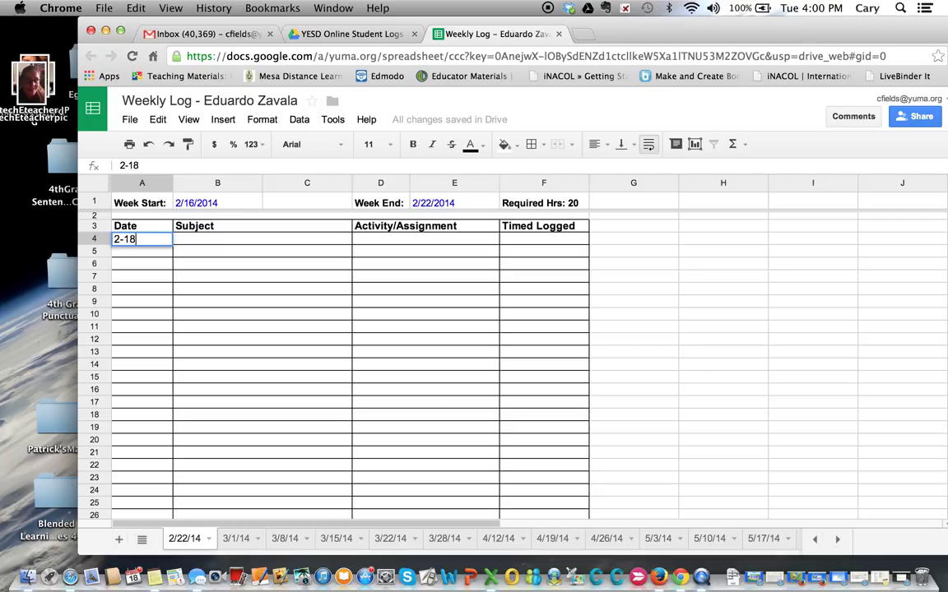
pyautogui.write('-14')
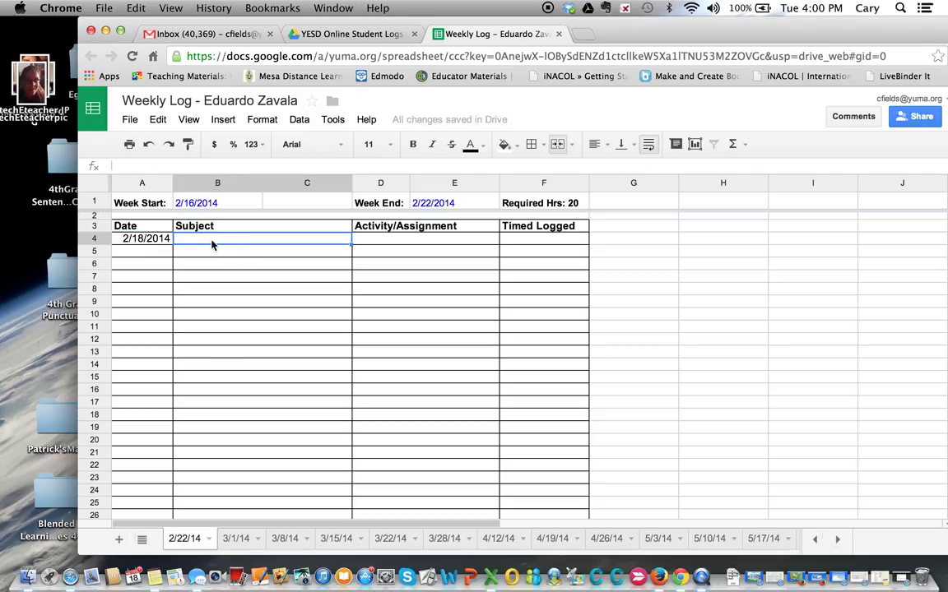
pyautogui.moveTo(154, 218)
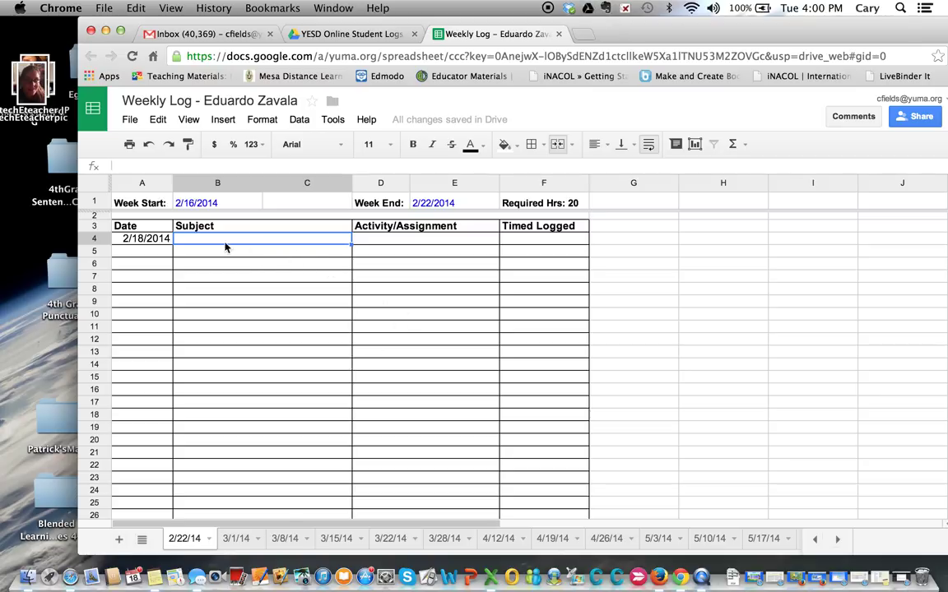
pyautogui.moveTo(222, 240)
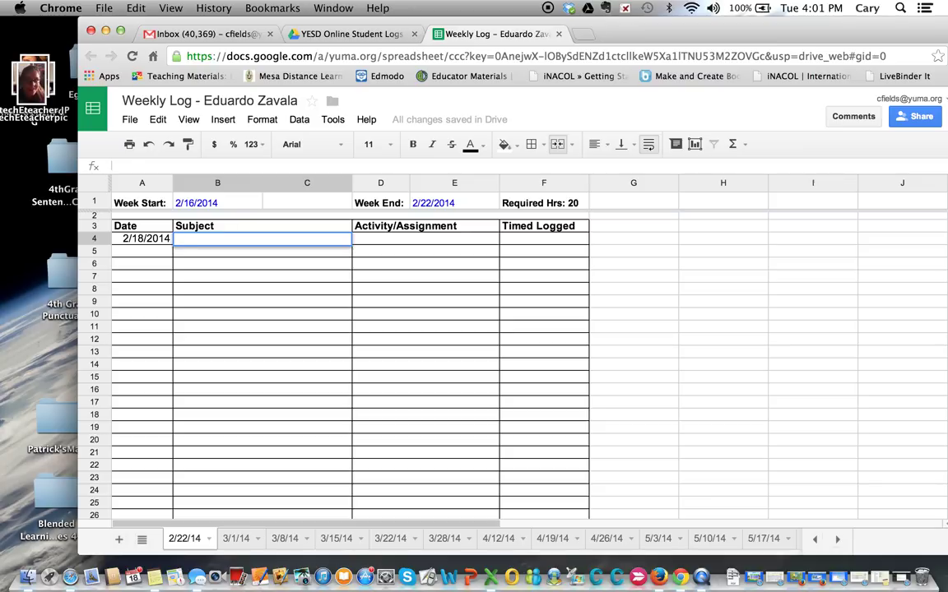
# - Fill the row with subject Galileo and activity Math and Language Arts, correcting a mistyped word
pyautogui.write('Galil')
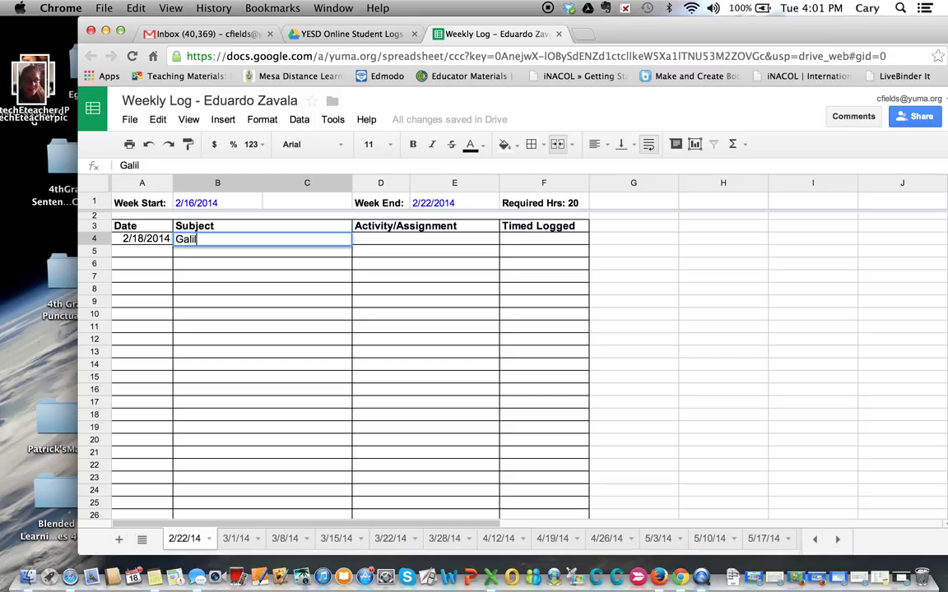
pyautogui.press('Tab')
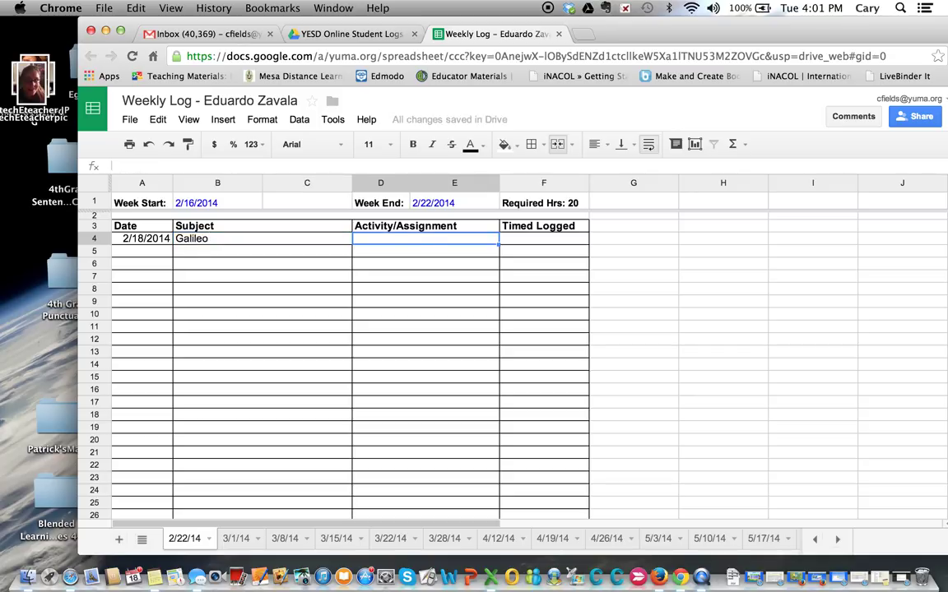
pyautogui.click(405, 238)
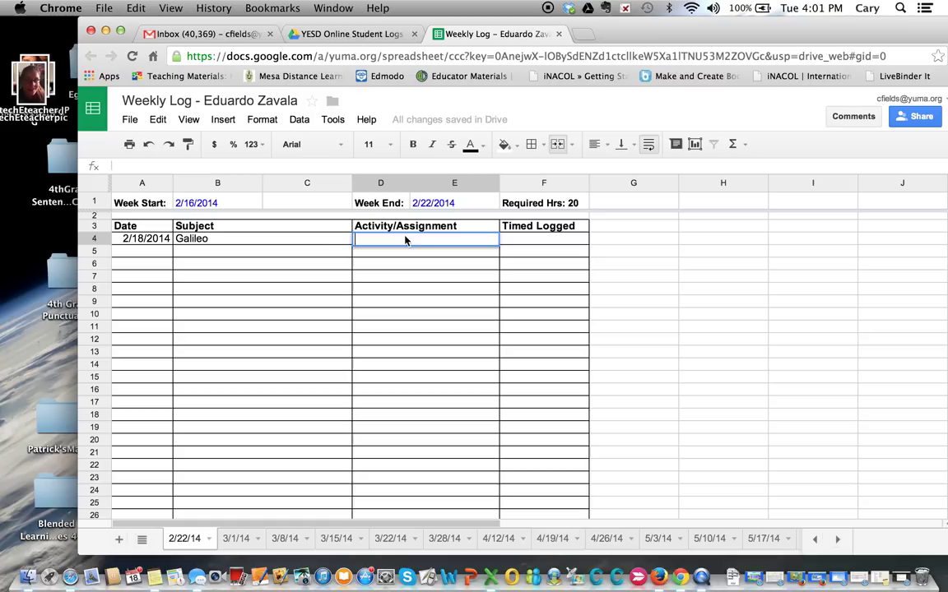
pyautogui.write('Math and the')
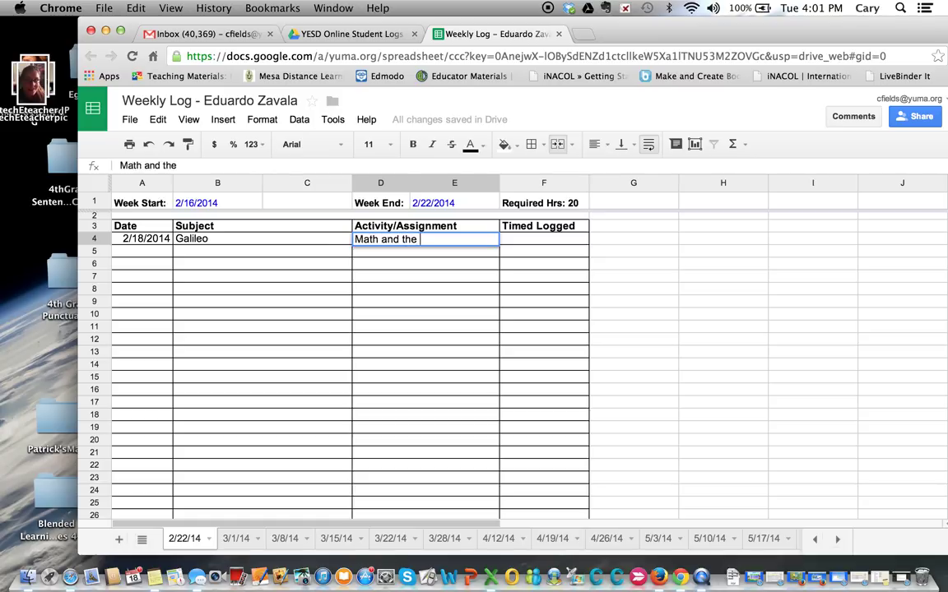
pyautogui.press('backspace')
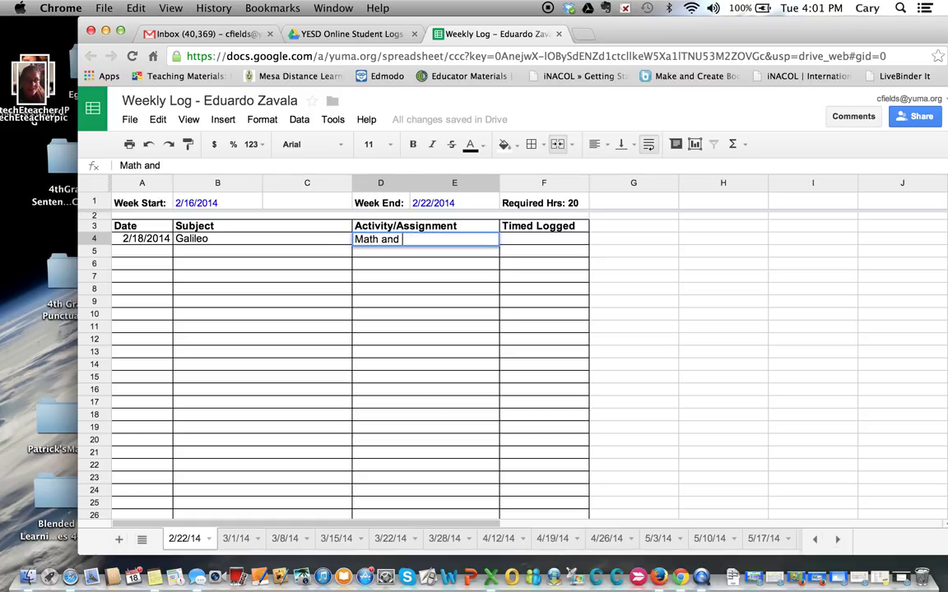
pyautogui.write('Languag')
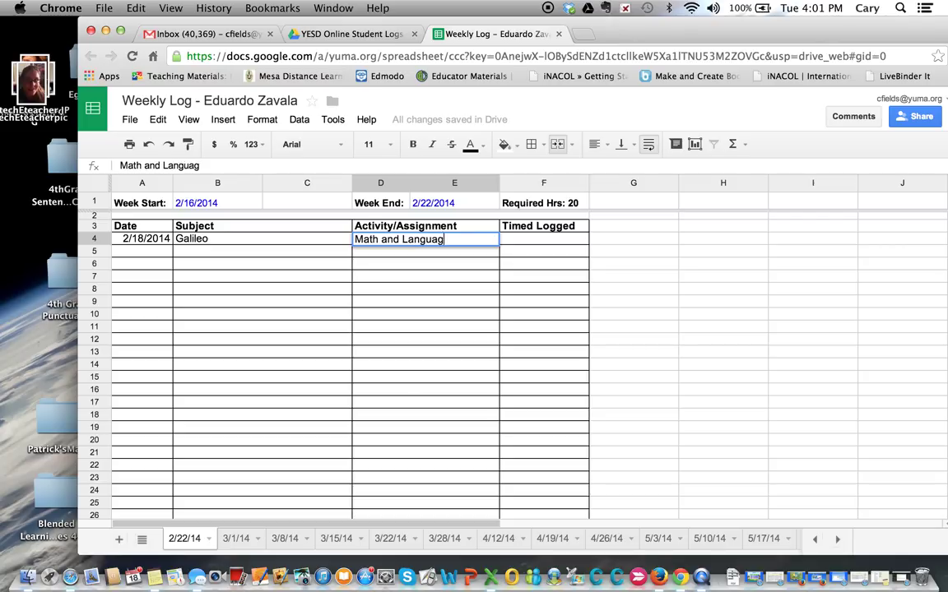
pyautogui.write('Arts')
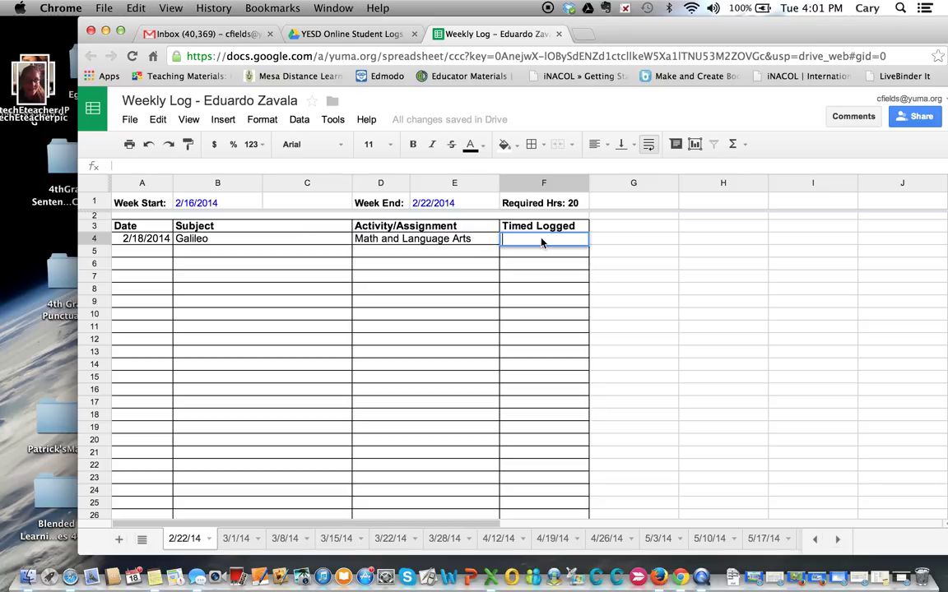
# - Enter 3:00:00 as the time logged for the Galileo row
pyautogui.write('3:00')
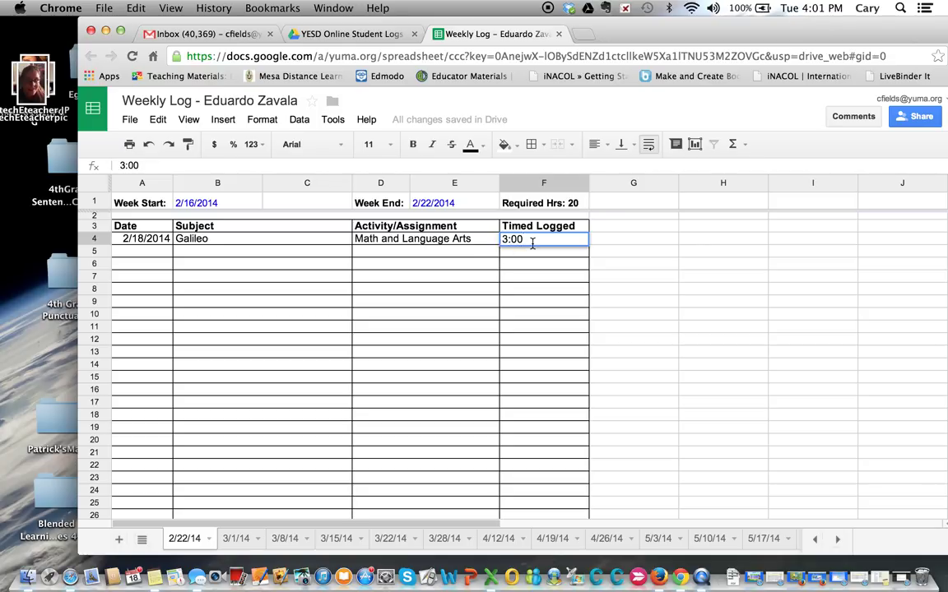
pyautogui.press('Return')
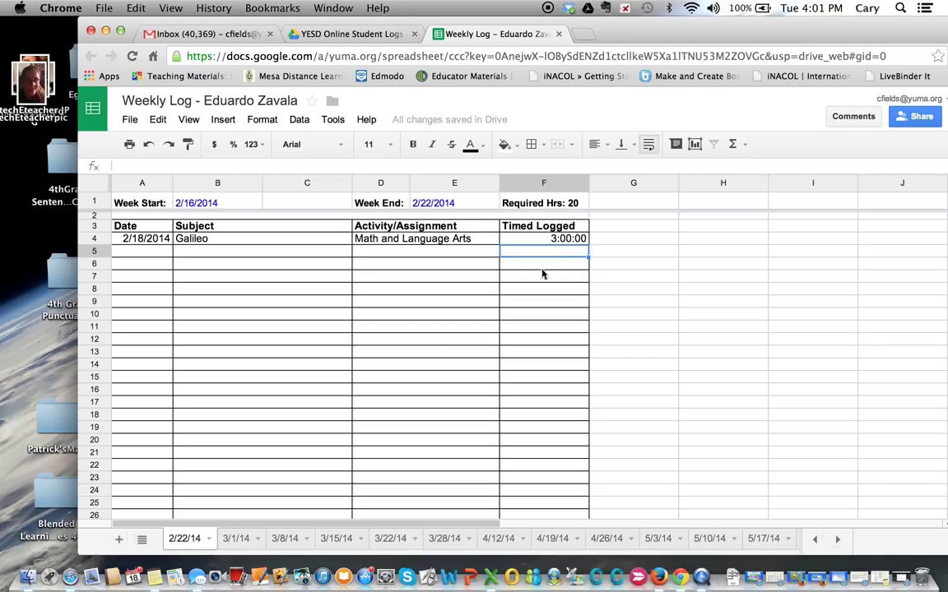
pyautogui.moveTo(609, 356)
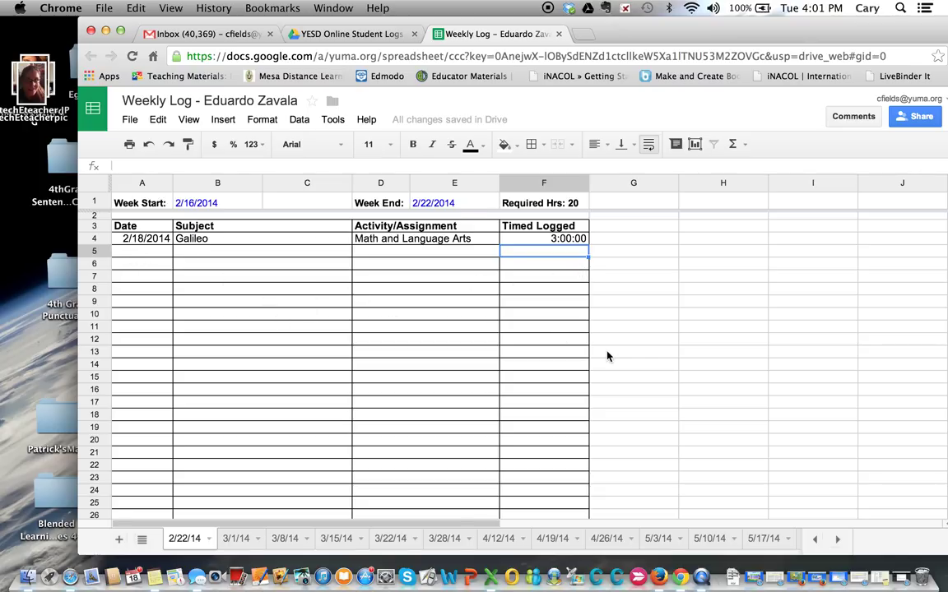
pyautogui.scroll(-3)
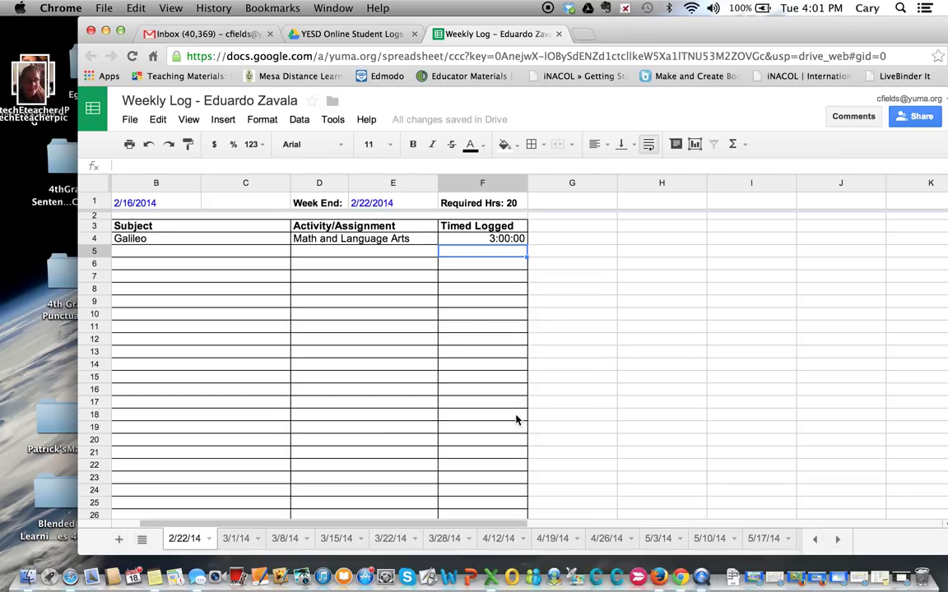
pyautogui.moveTo(474, 392)
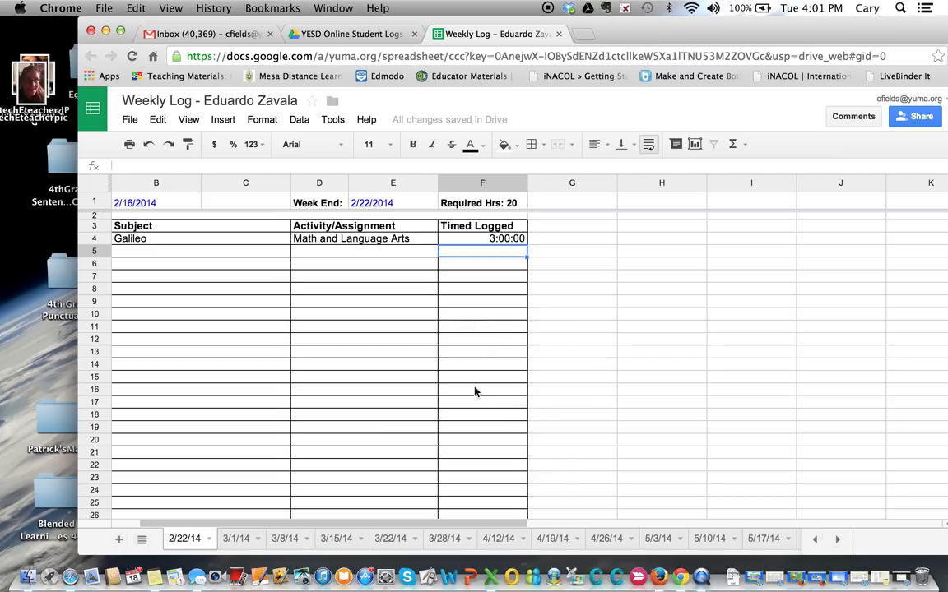
pyautogui.scroll(-3)
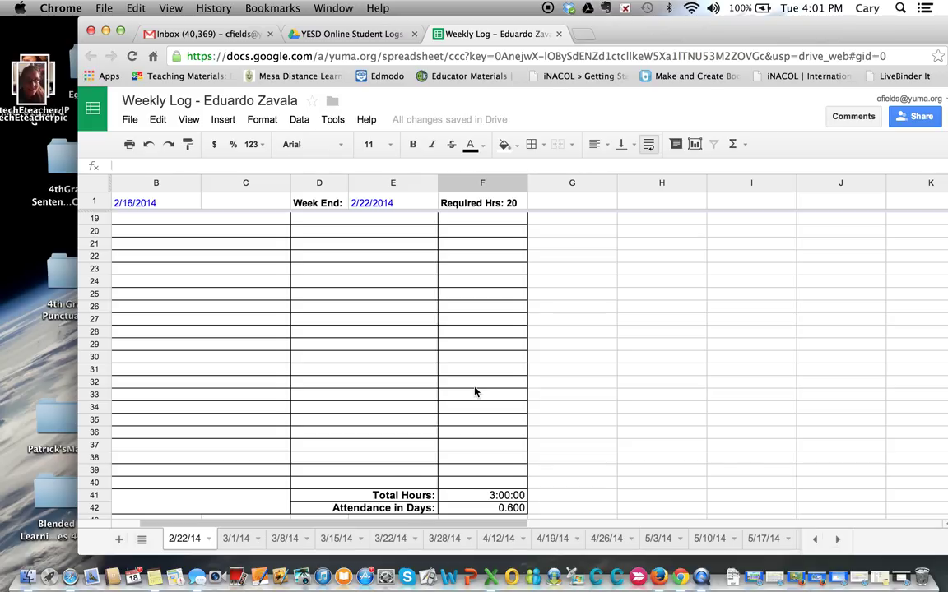
pyautogui.scroll(-3)
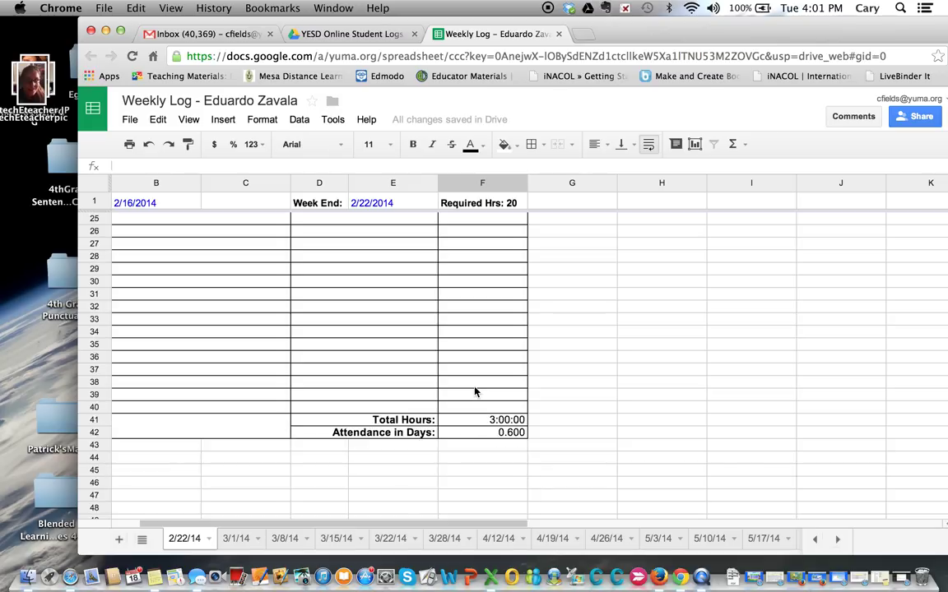
pyautogui.moveTo(497, 428)
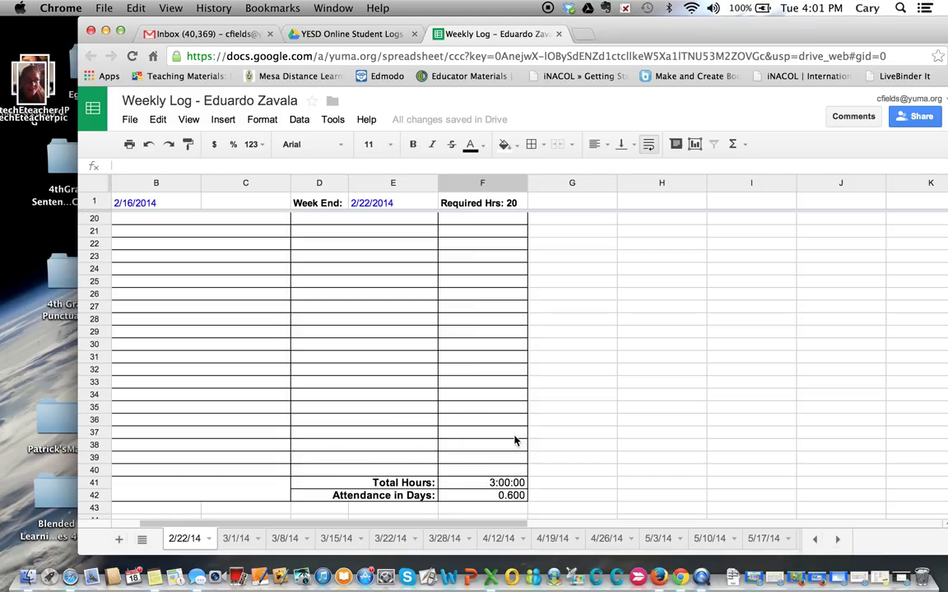
pyautogui.scroll(3)
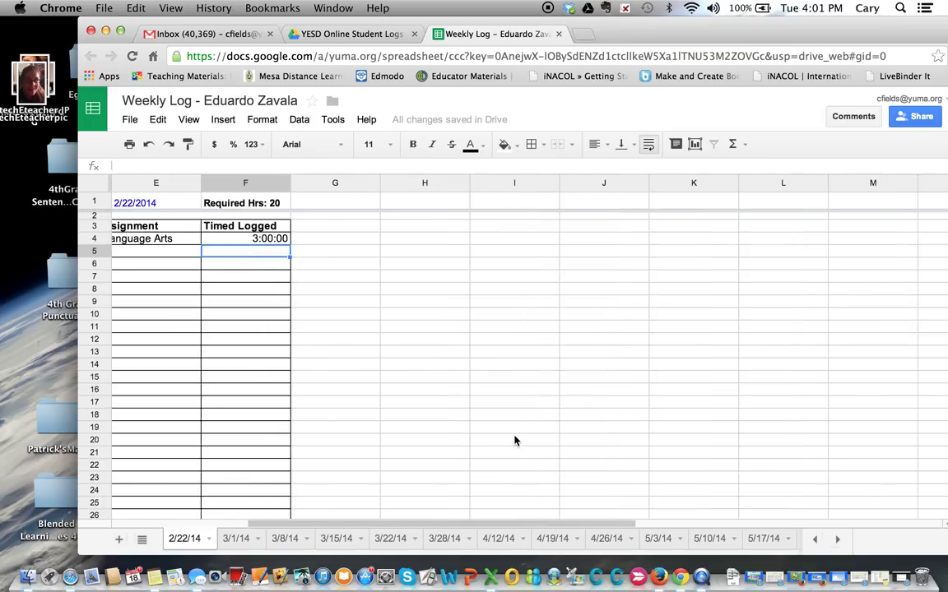
pyautogui.hscroll(-3)
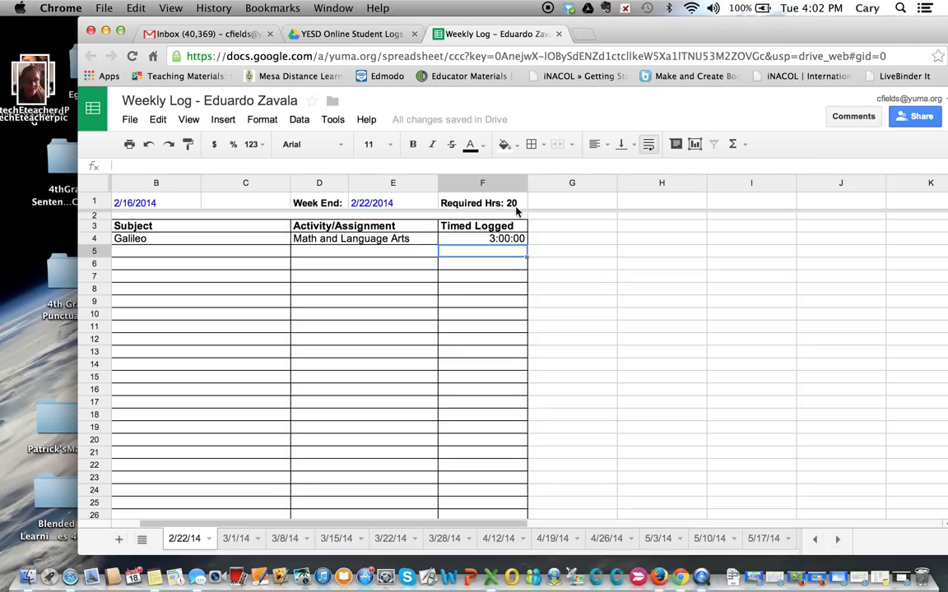
pyautogui.moveTo(277, 23)
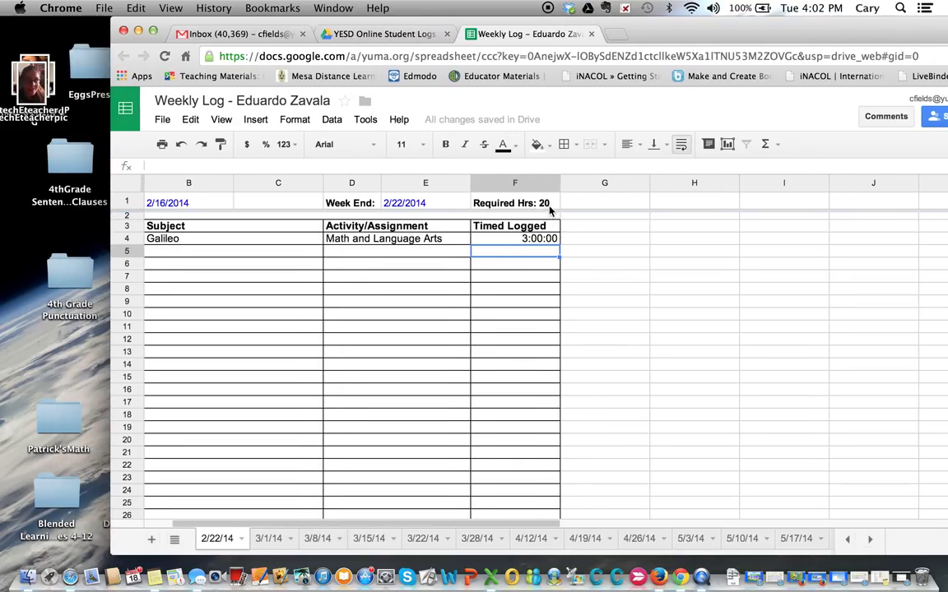
pyautogui.moveTo(574, 459)
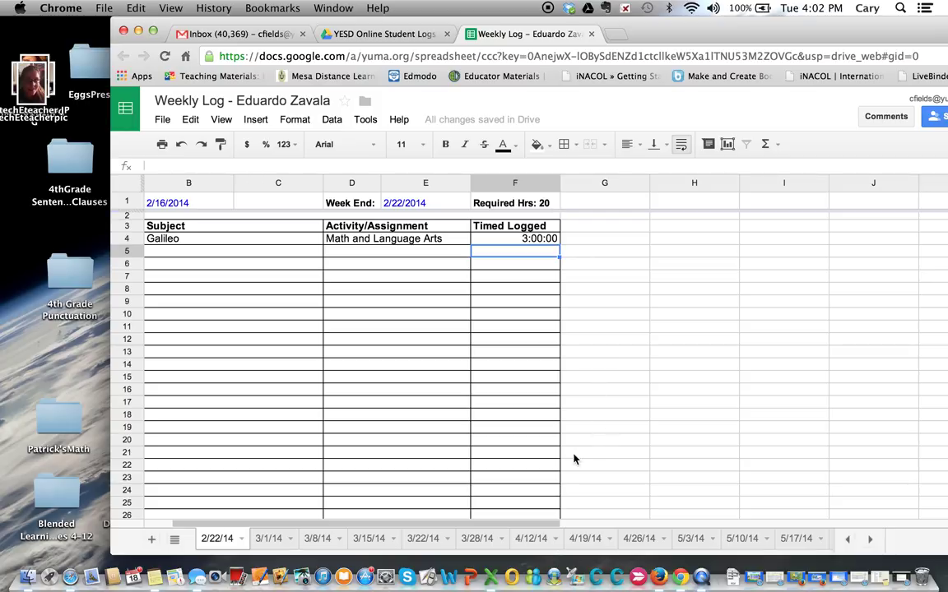
pyautogui.moveTo(553, 214)
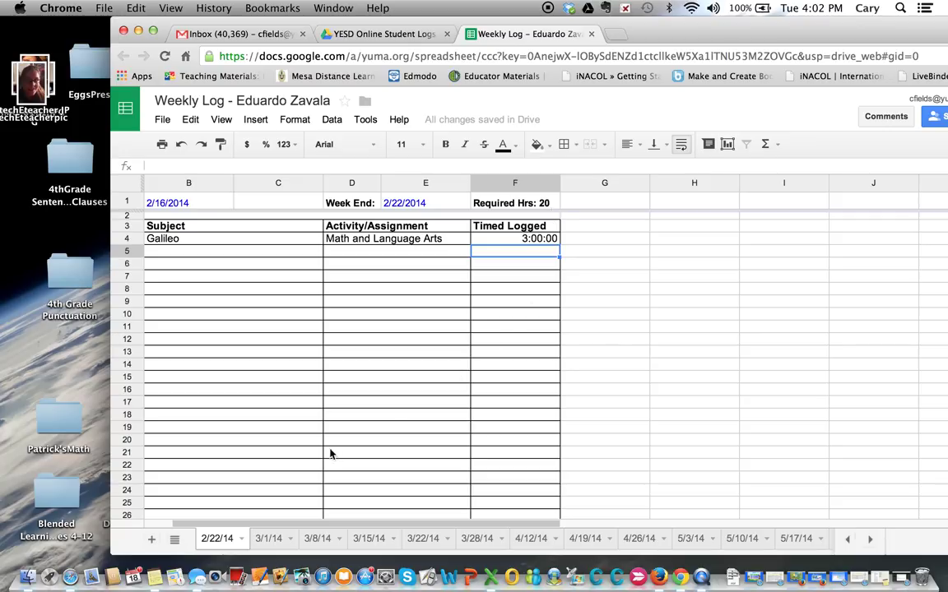
pyautogui.moveTo(424, 151)
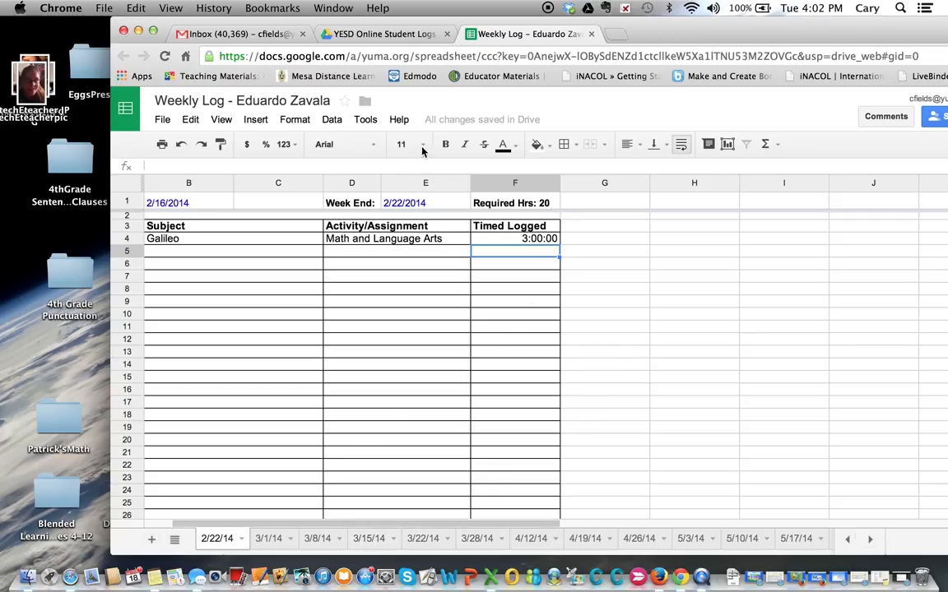
pyautogui.moveTo(211, 550)
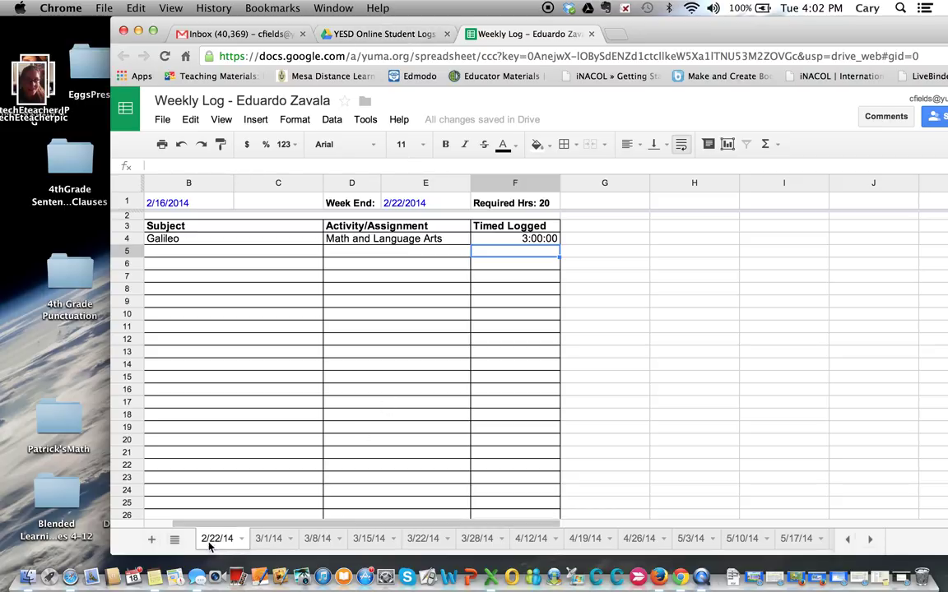
pyautogui.moveTo(250, 543)
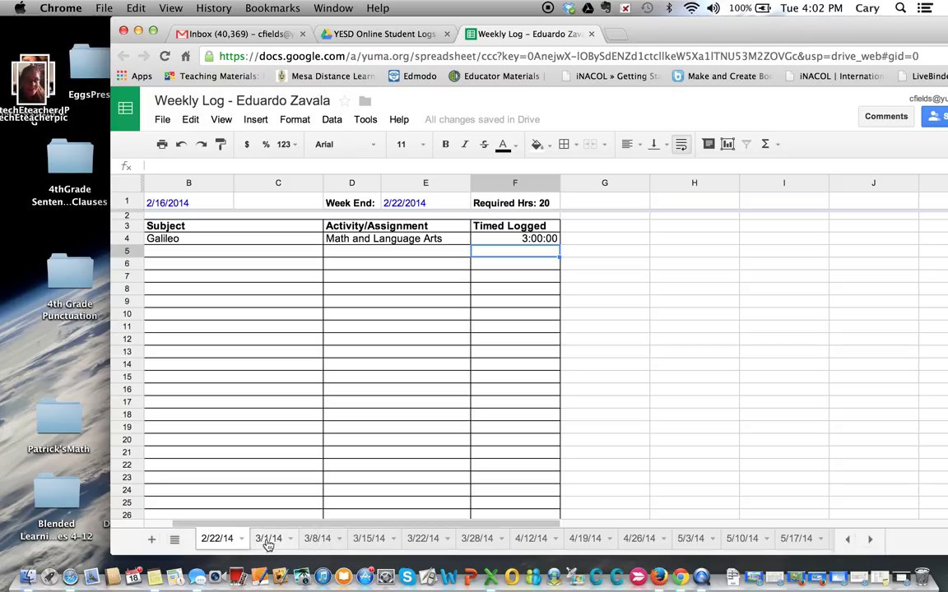
pyautogui.moveTo(268, 541)
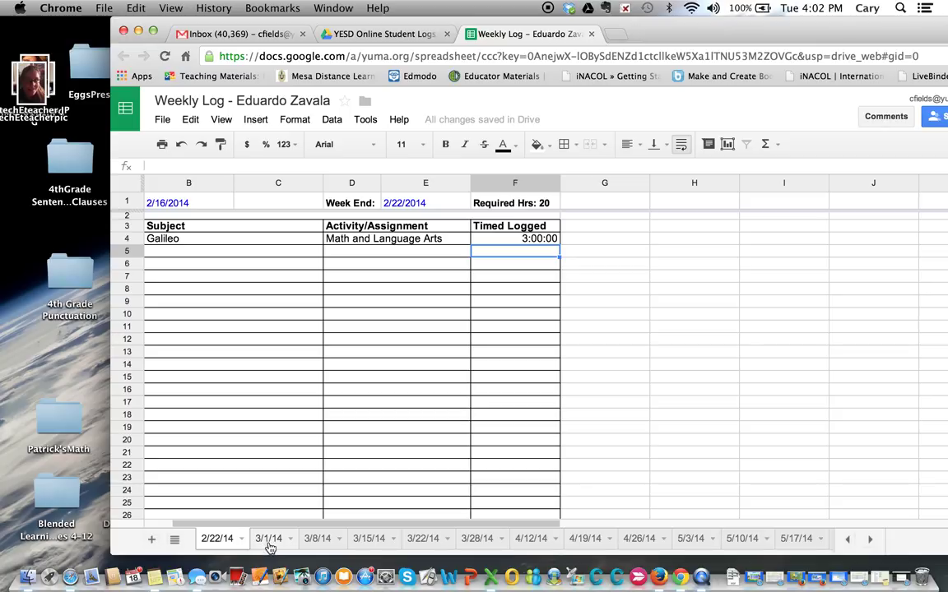
pyautogui.moveTo(283, 408)
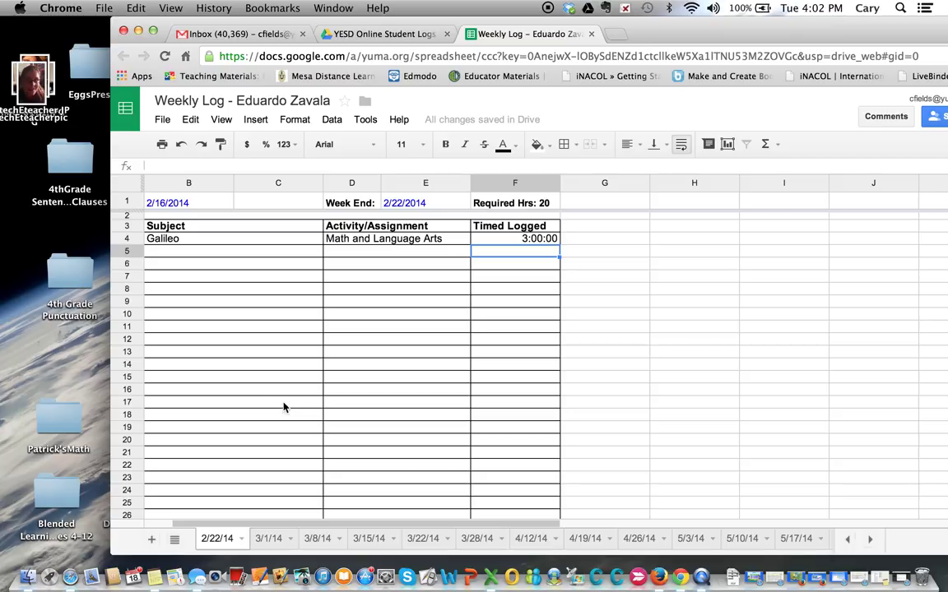
pyautogui.moveTo(253, 229)
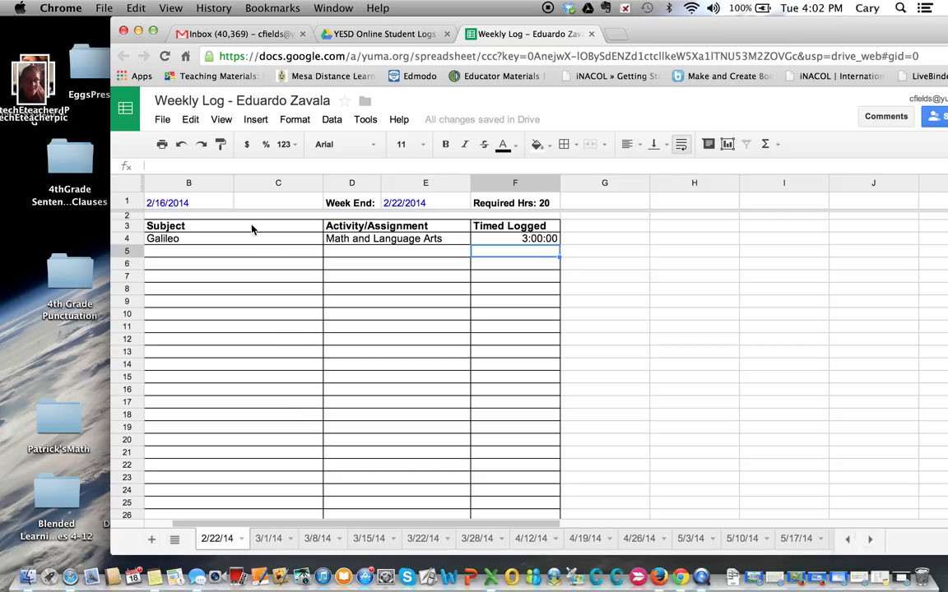
pyautogui.moveTo(204, 250)
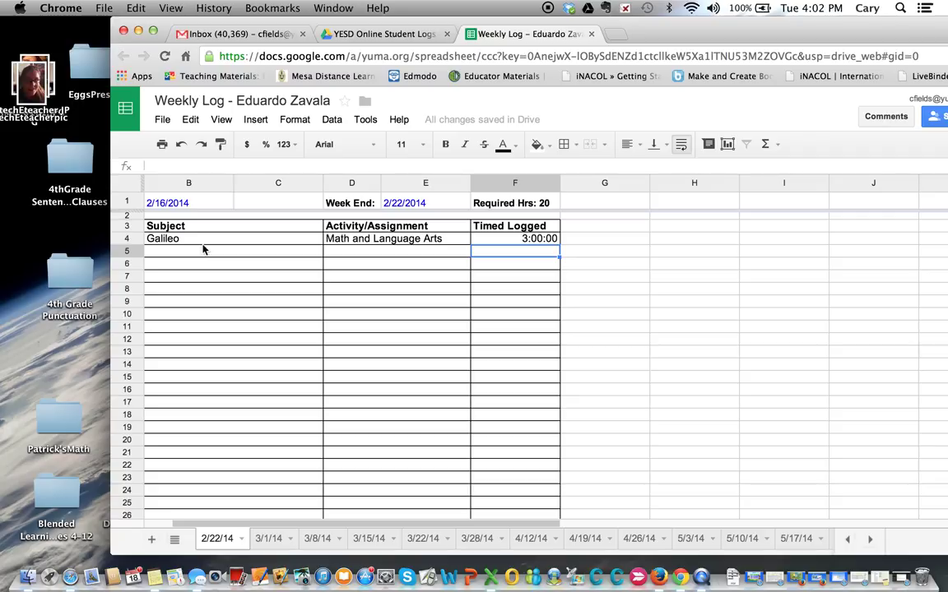
pyautogui.moveTo(227, 244)
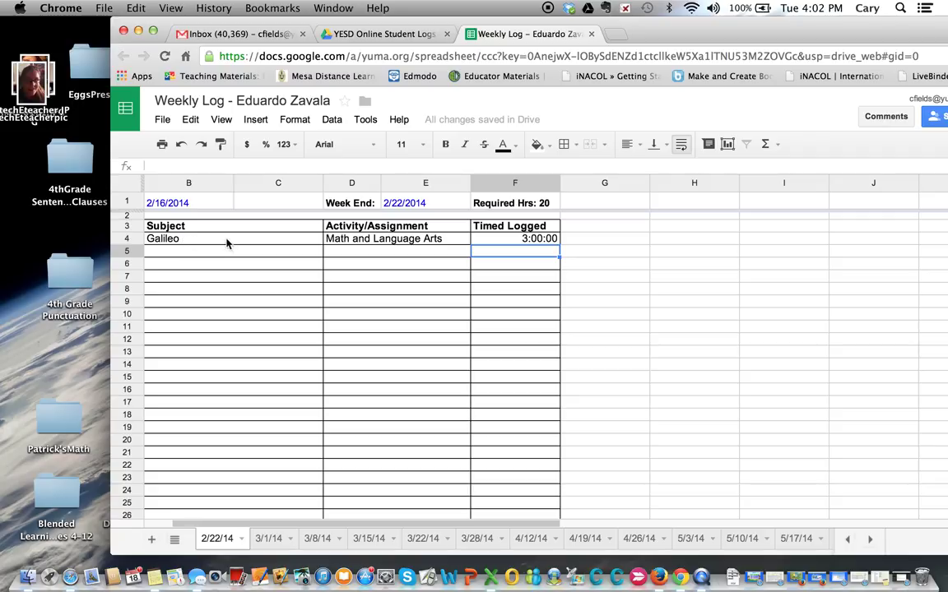
pyautogui.moveTo(204, 247)
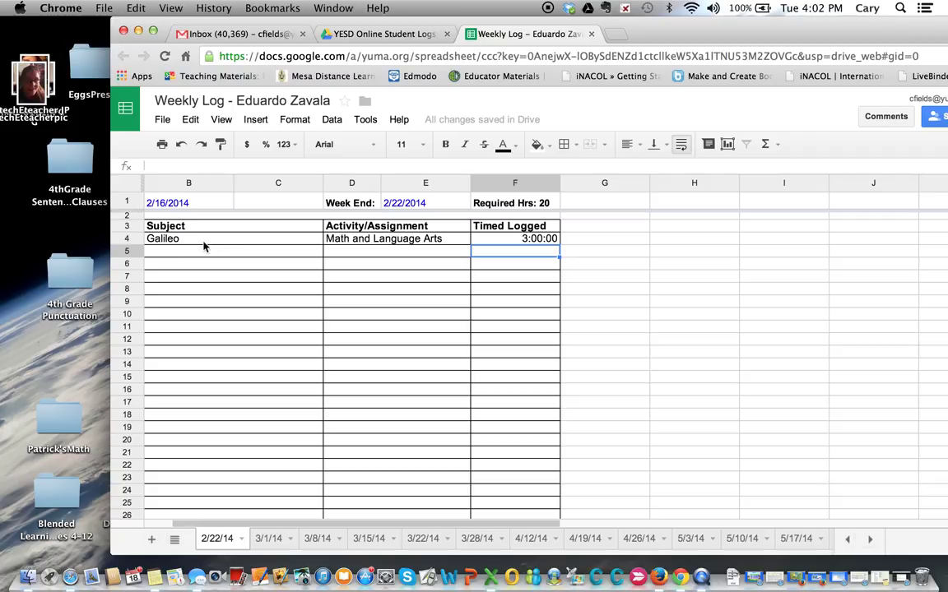